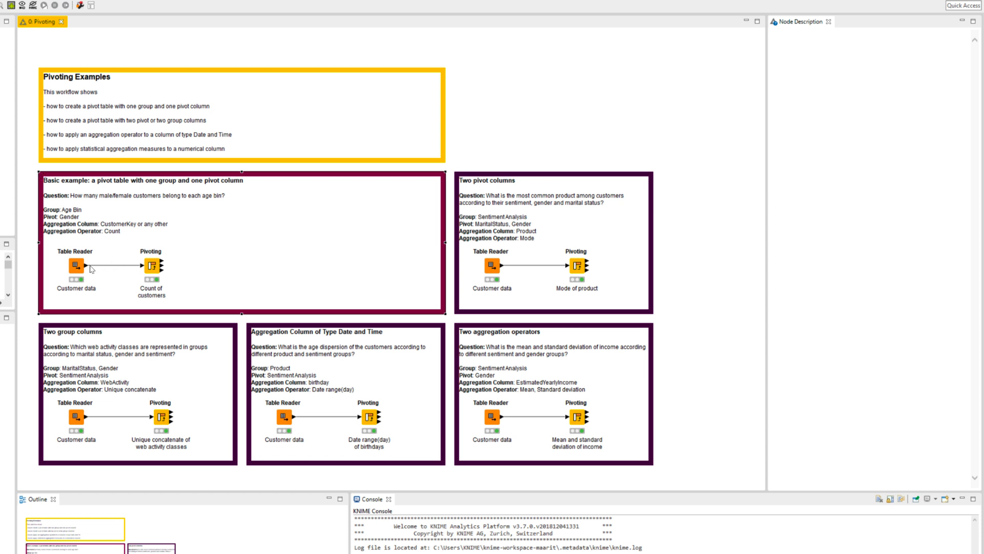
- Inspect the basic example's customer data input and its mode-of-product pivot table output
right_click(75, 260)
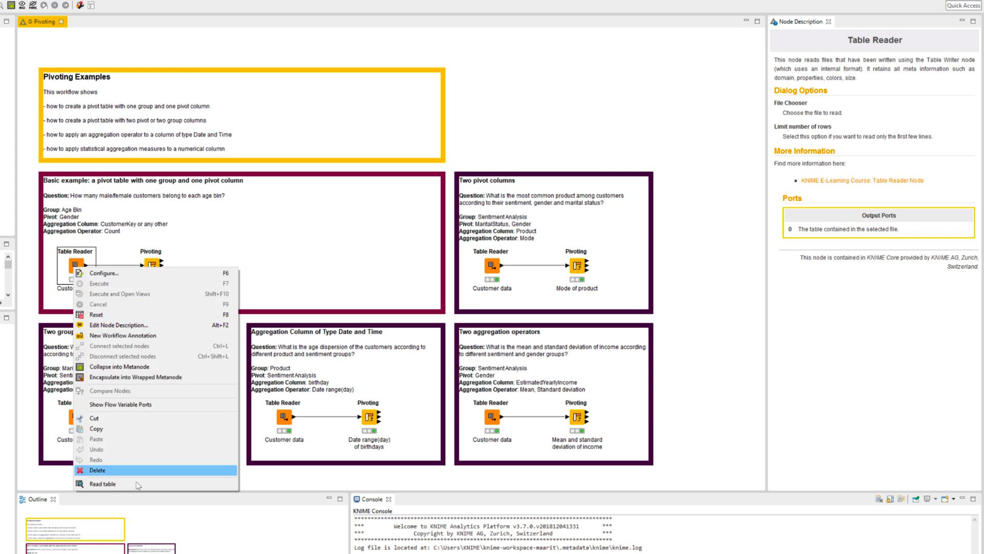
click(102, 484)
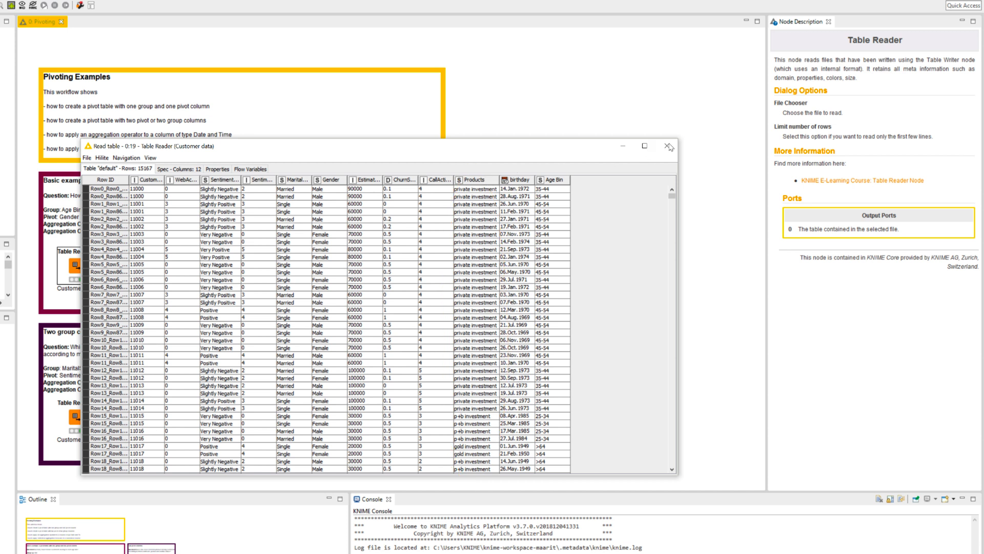
click(666, 146)
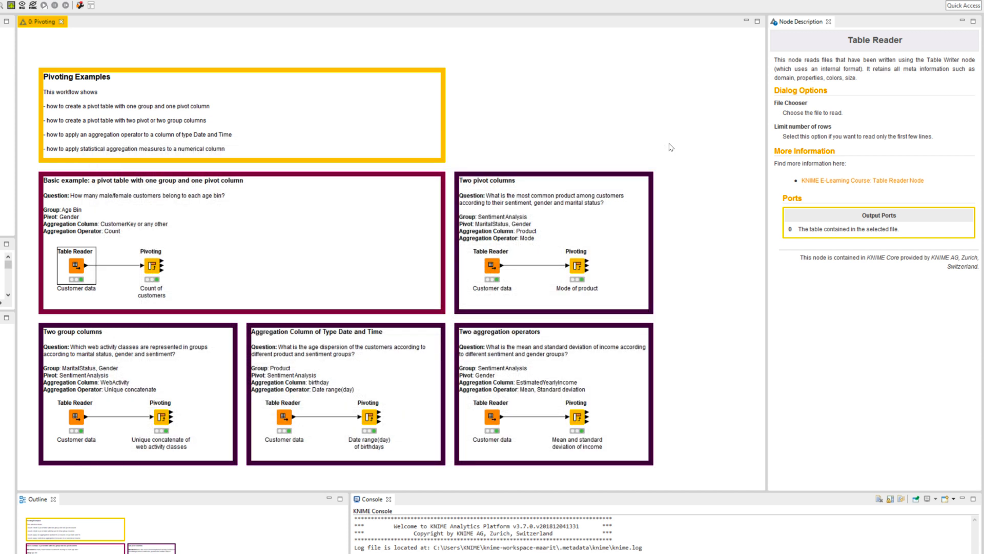
click(574, 267)
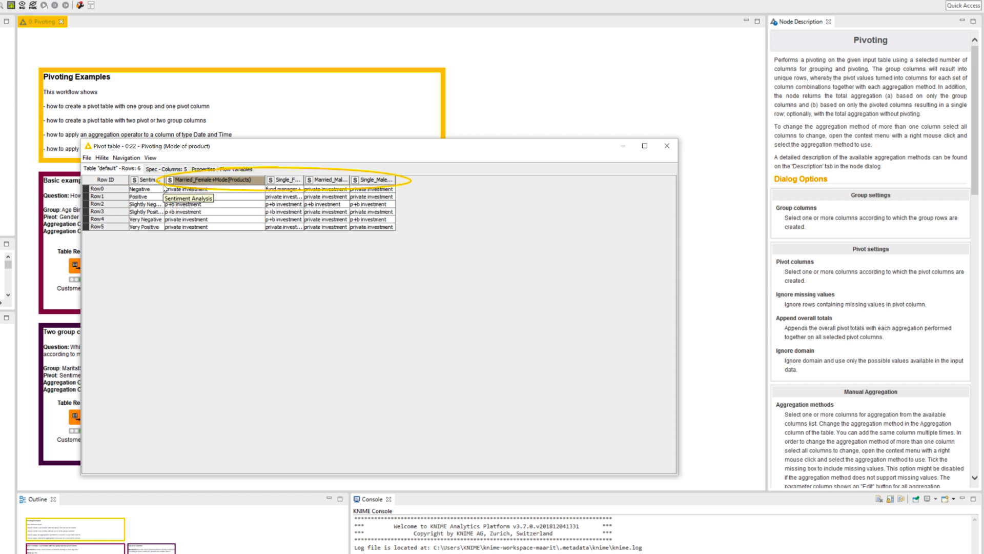
mouse_move(188, 179)
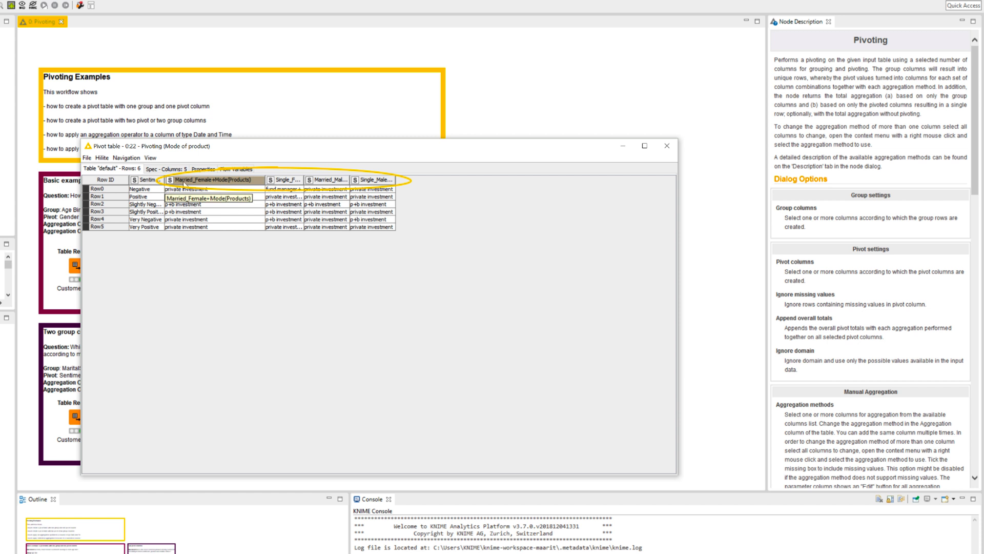
mouse_move(326, 182)
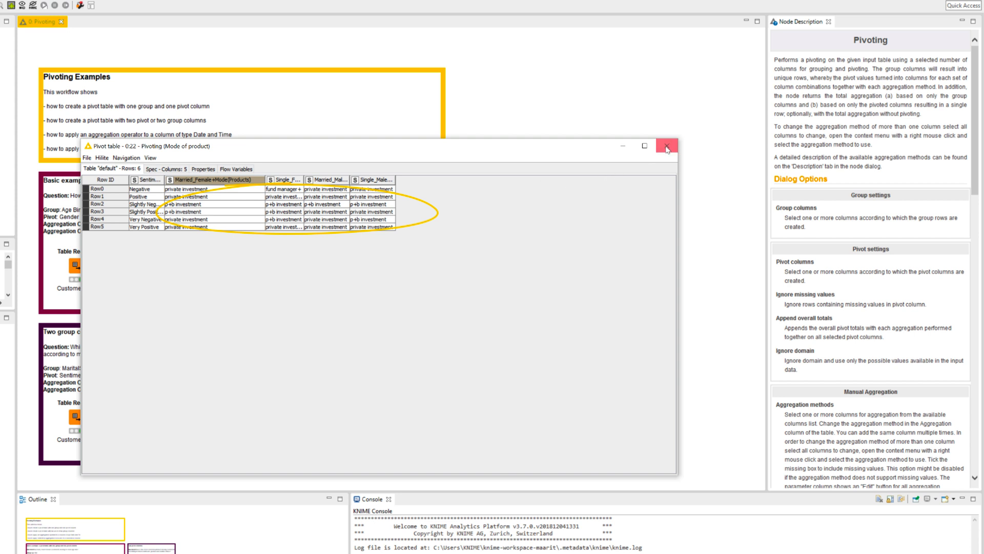
click(666, 146)
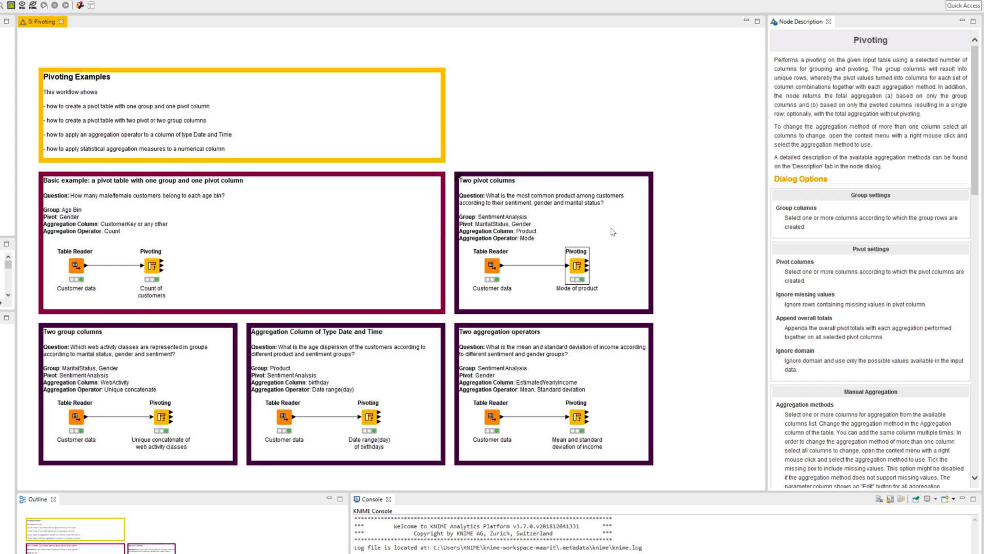
- Review the mode-of-product Pivoting node's Groups, Pivots and Manual Aggregation settings without changes
right_click(574, 263)
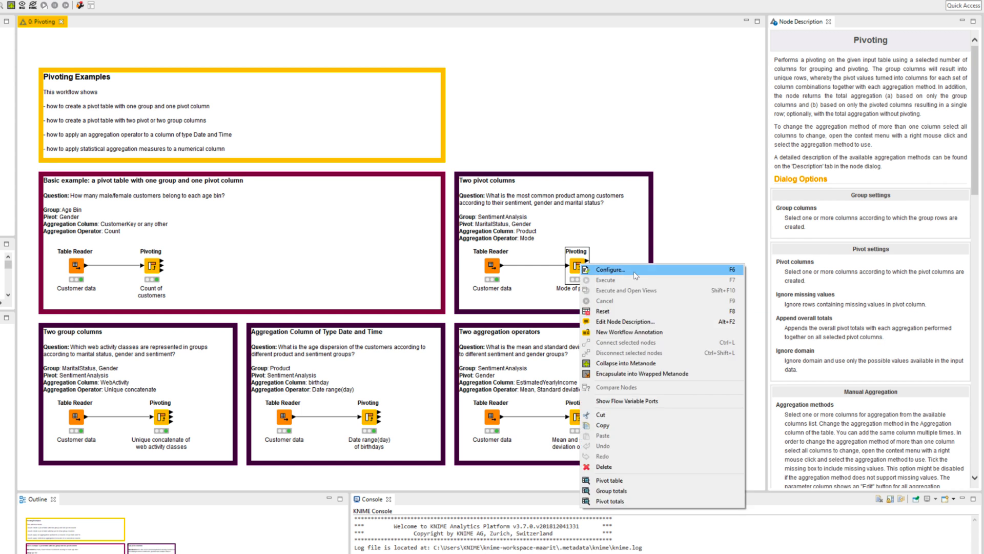
click(610, 270)
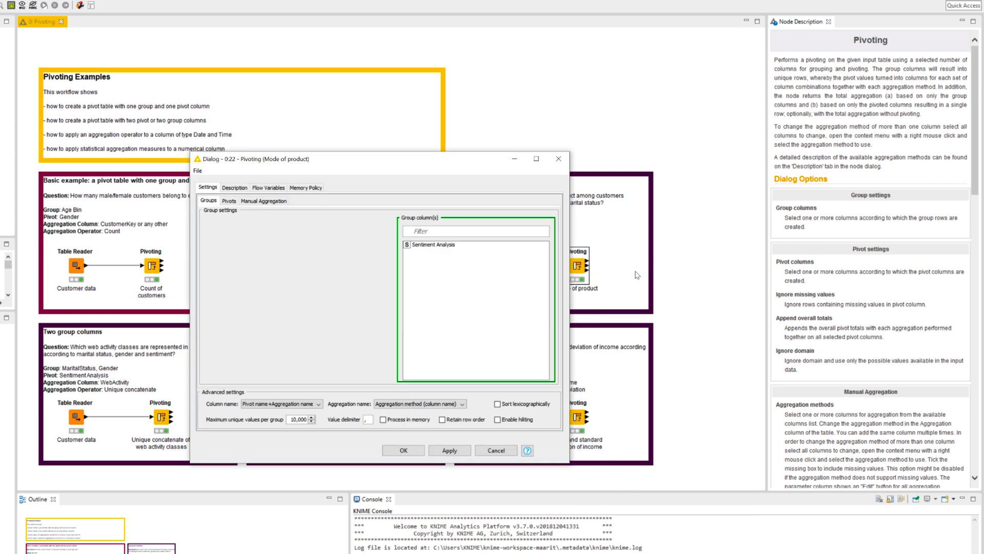
click(208, 200)
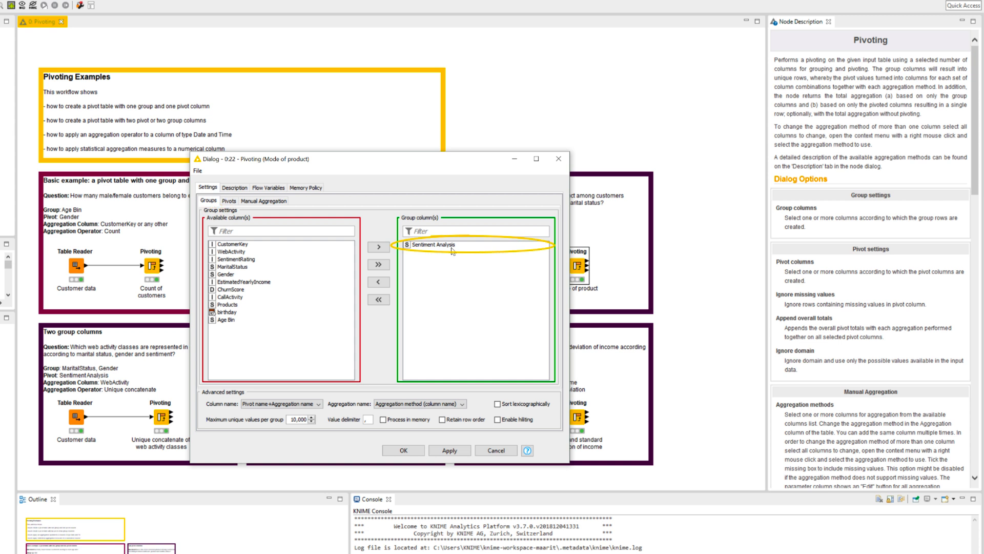
mouse_move(449, 245)
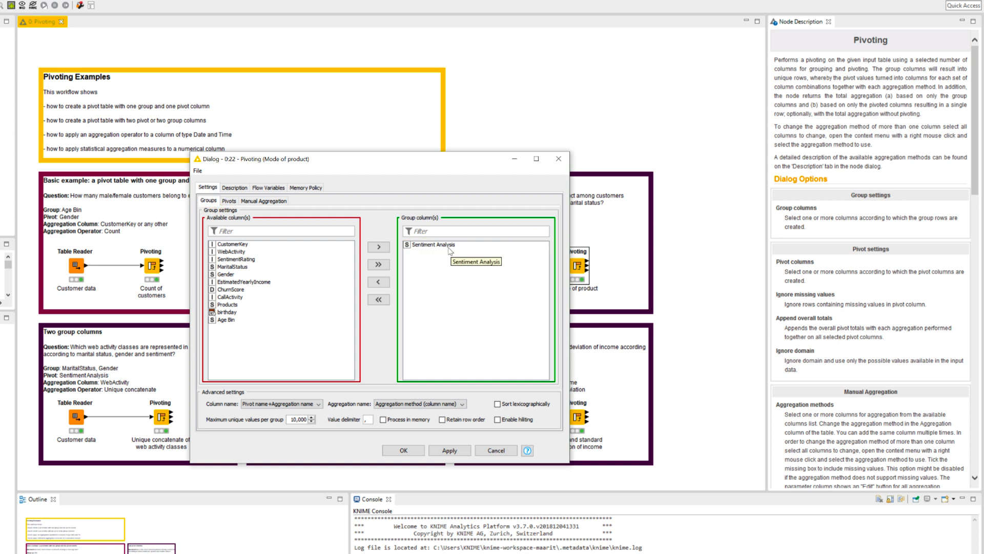
click(229, 200)
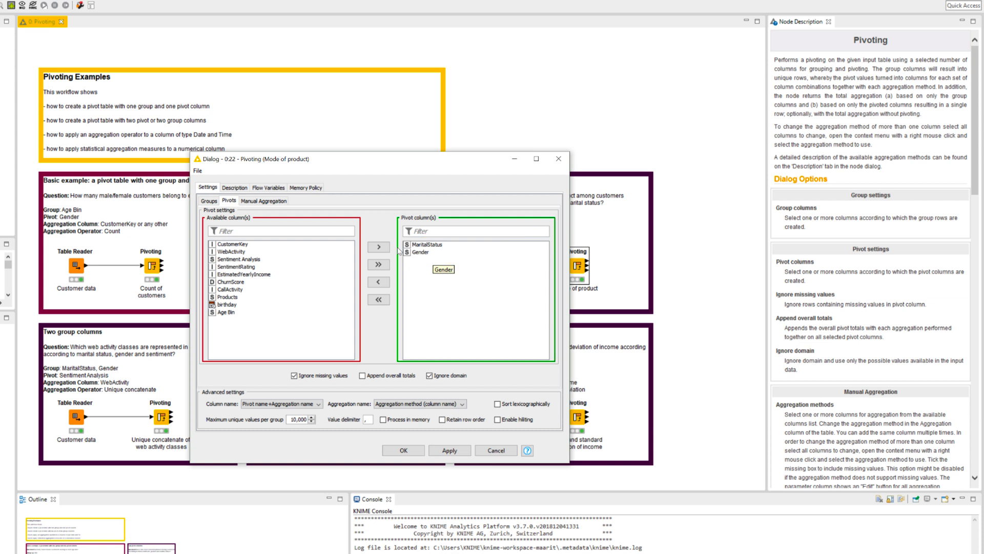
click(263, 199)
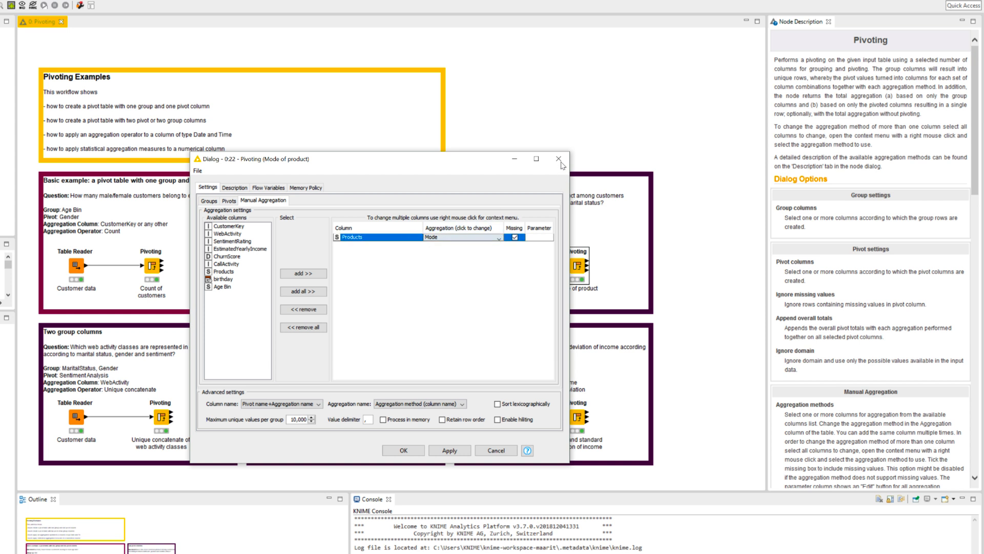
click(558, 158)
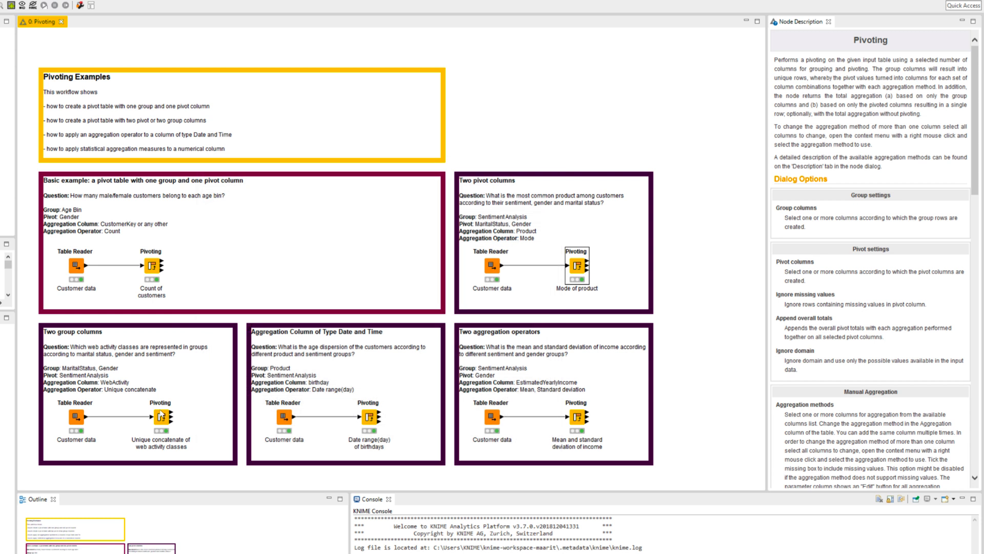
- View the unique-concatenate pivot output, then its settings: Sentiment Analysis pivot, WebActivity by Unique concatenate
right_click(159, 423)
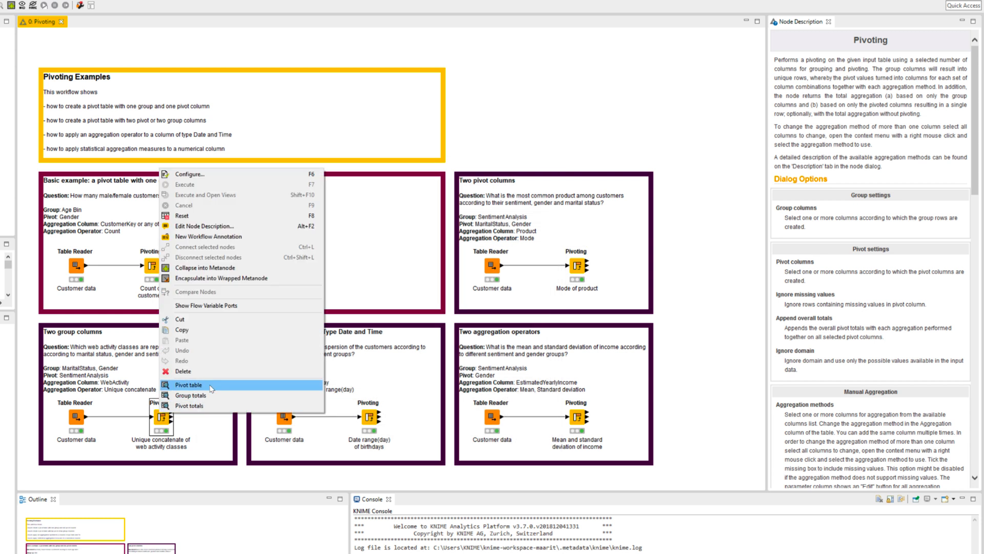
click(189, 384)
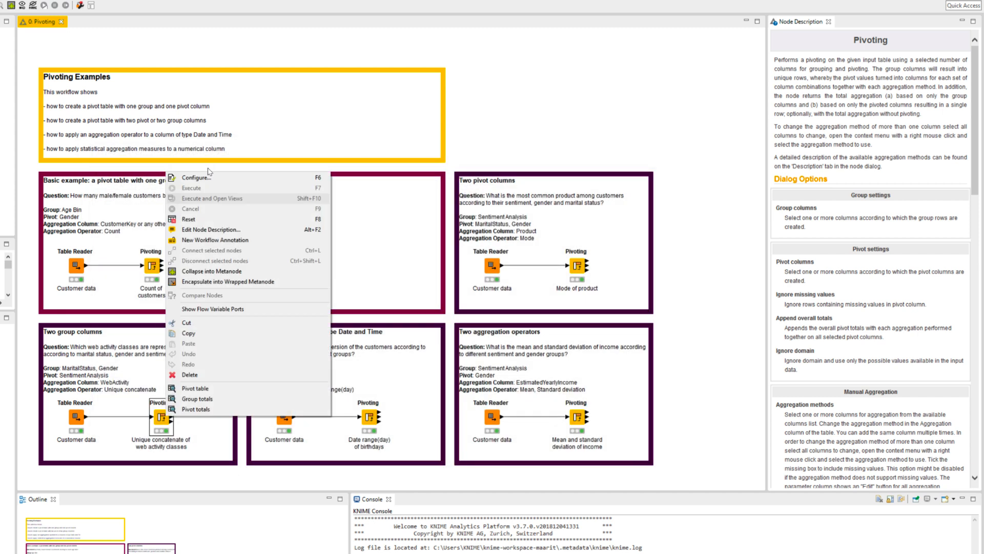
click(195, 177)
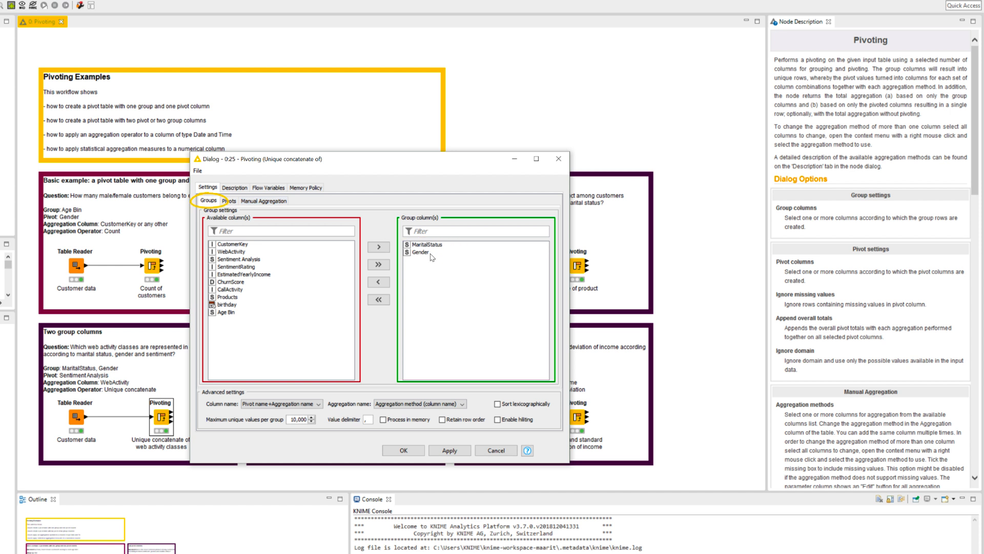
mouse_move(418, 252)
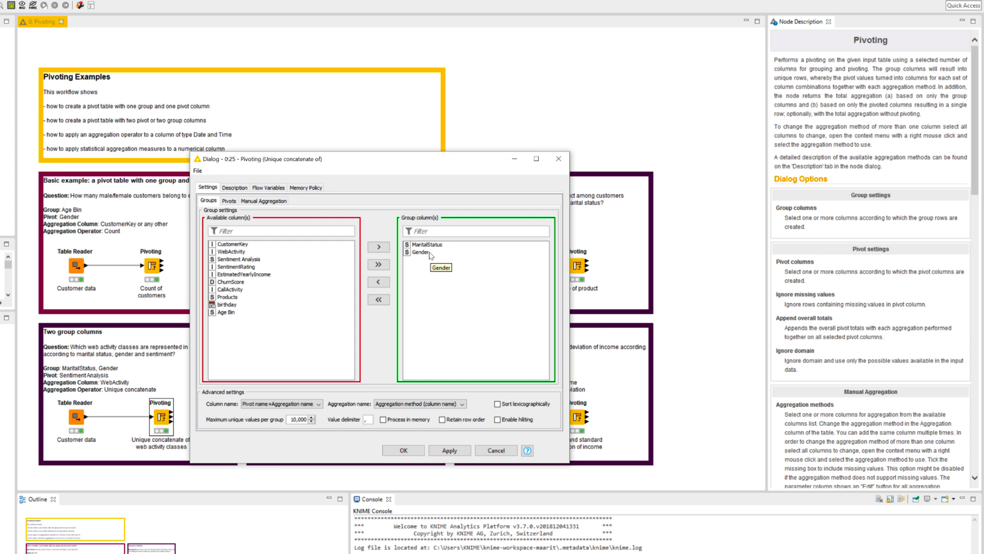
click(229, 200)
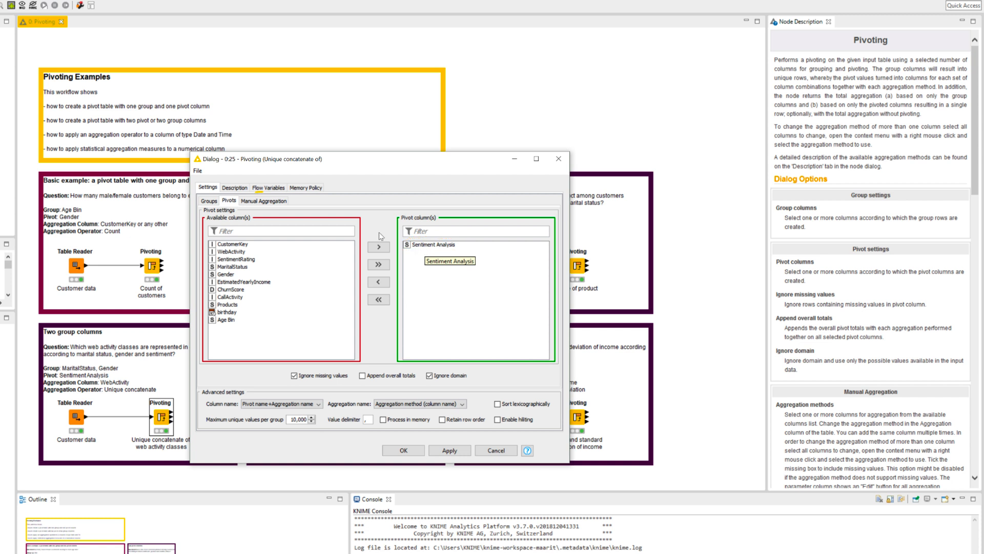
click(263, 201)
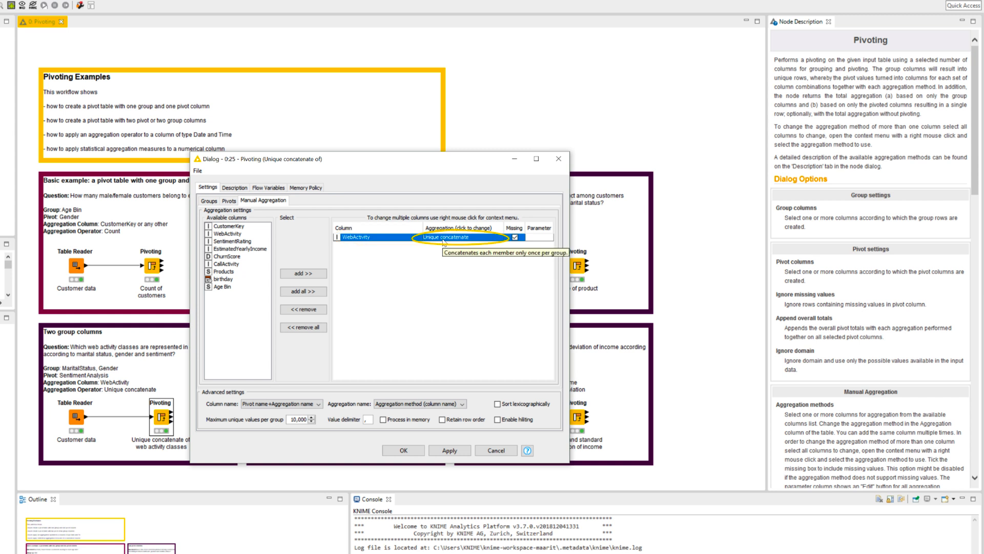
mouse_move(444, 242)
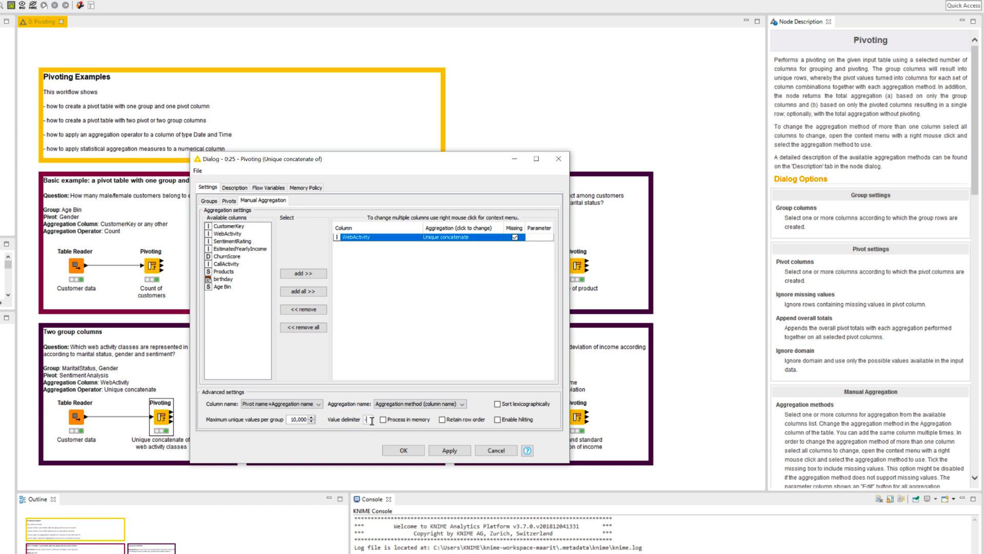
mouse_move(417, 366)
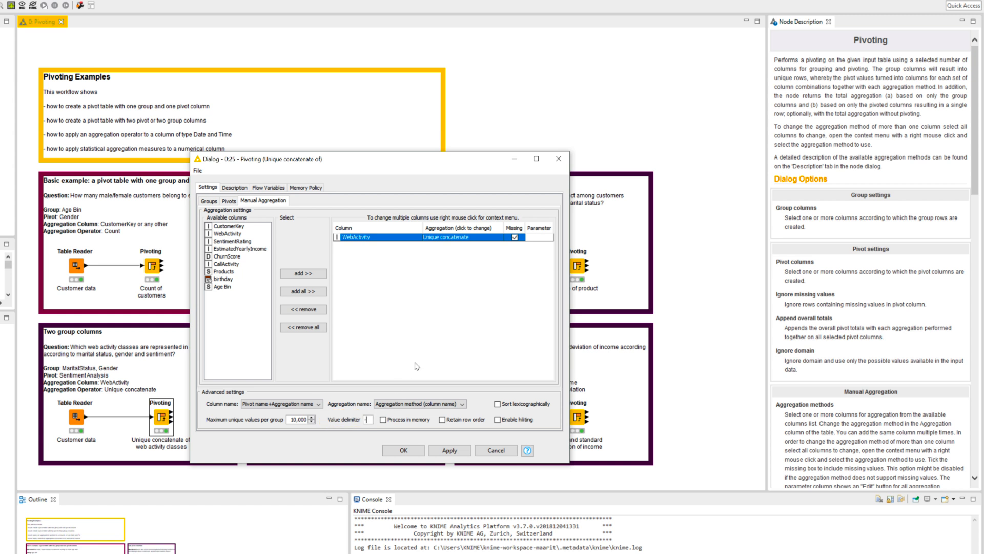
- Show the aggregation method choices for WebActivity, currently Unique concatenate
click(462, 237)
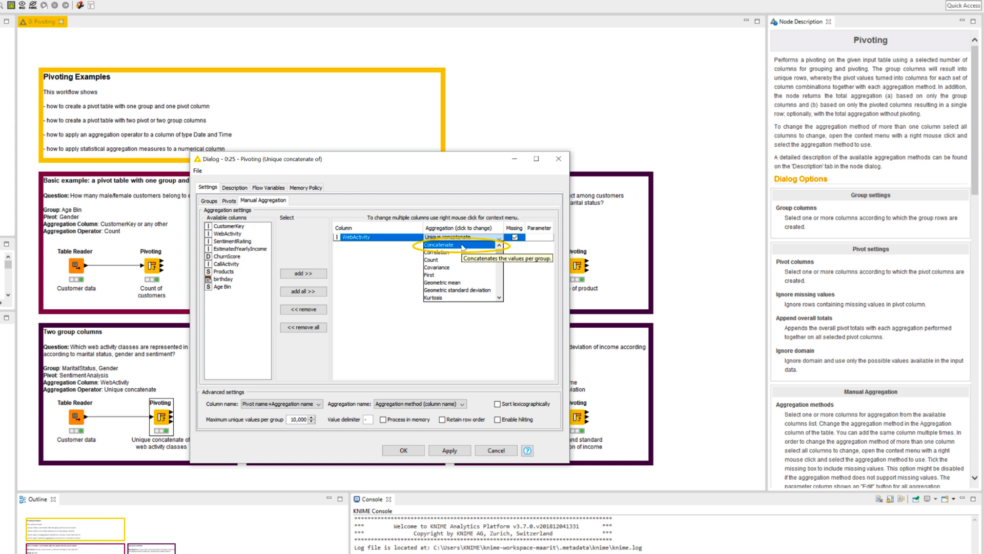
mouse_move(462, 244)
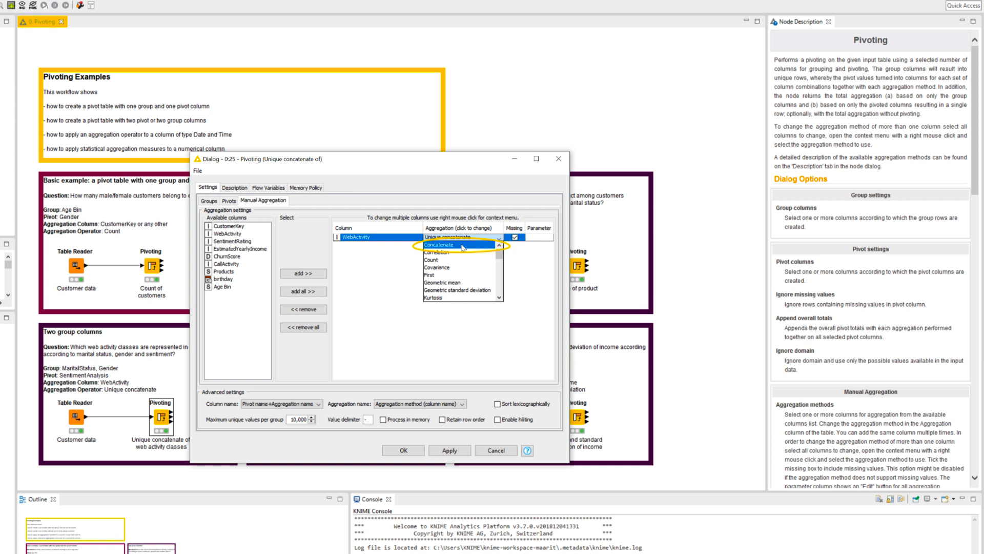